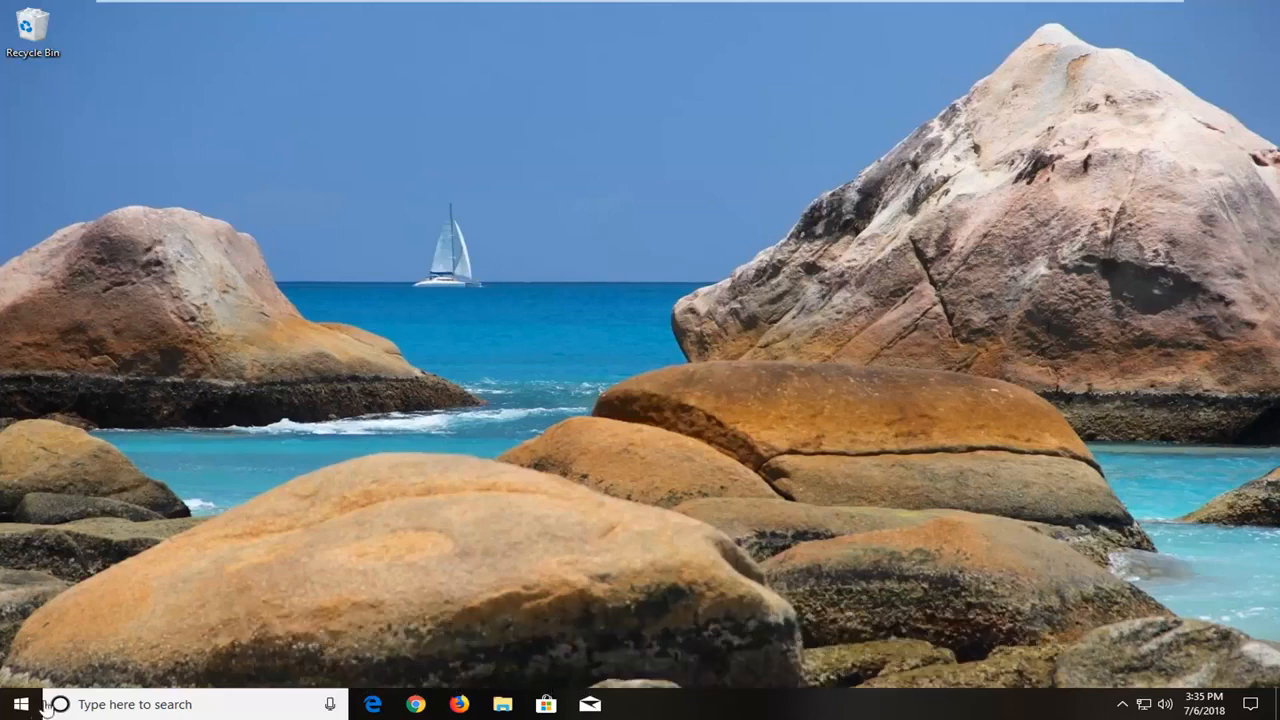
# Launch Command Prompt as administrator from Start search, approving the User Account Control prompt.
pyautogui.click(20, 704)
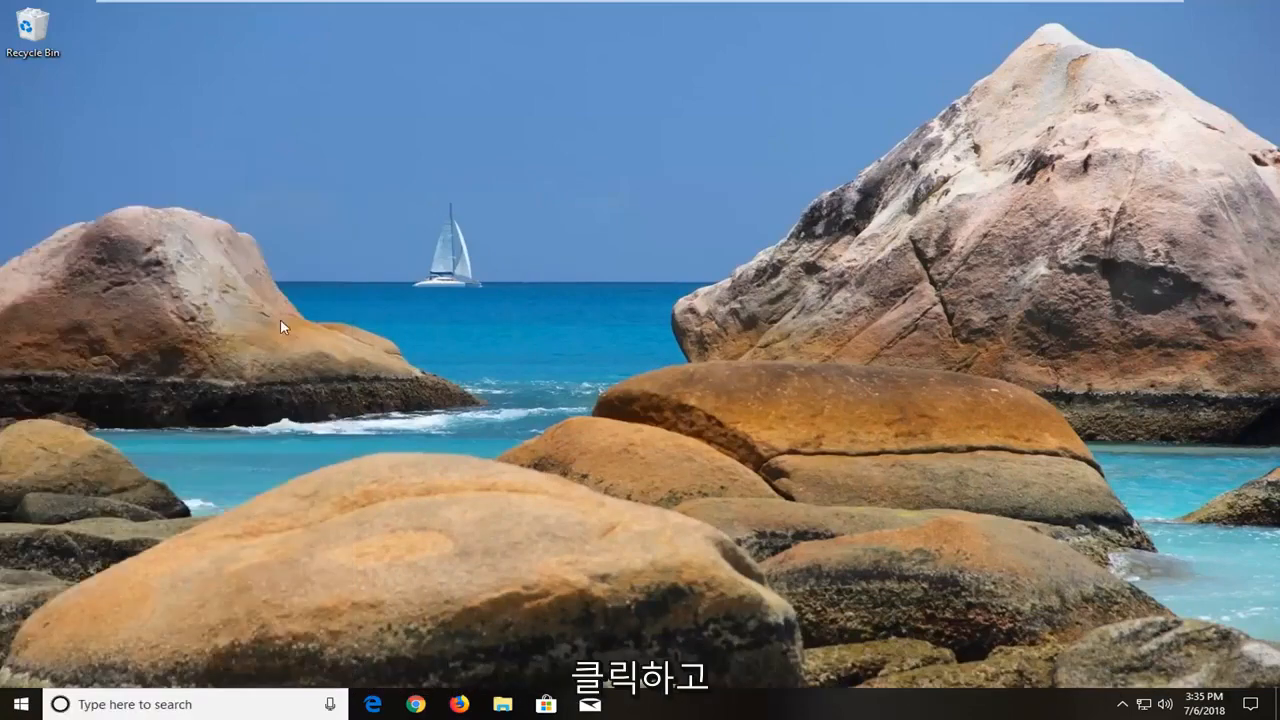
pyautogui.click(502, 704)
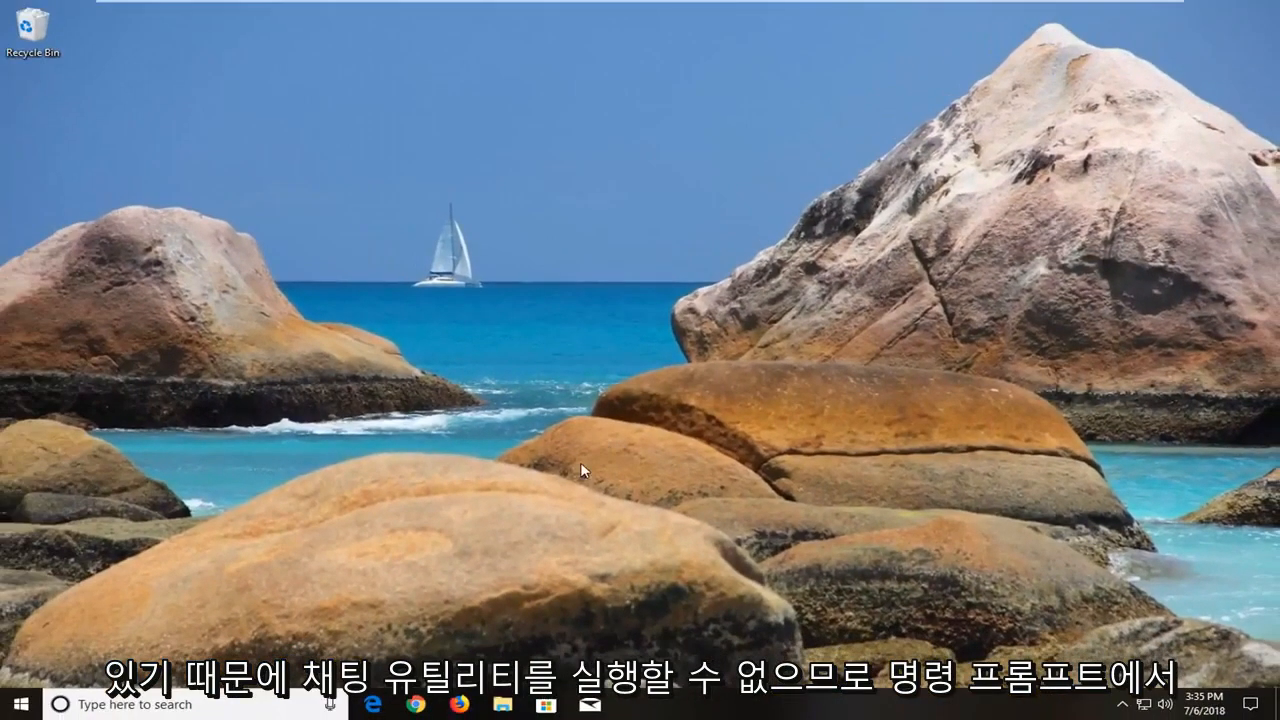
pyautogui.click(16, 704)
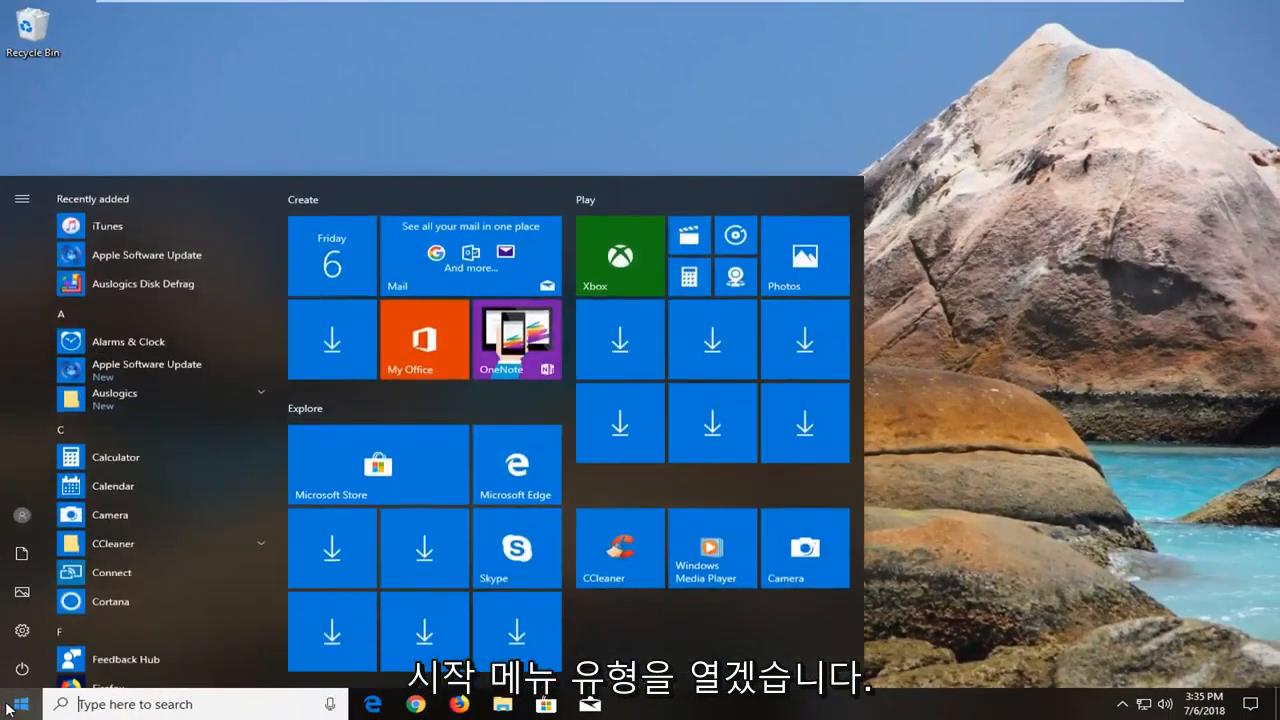
pyautogui.write('command prmpt')
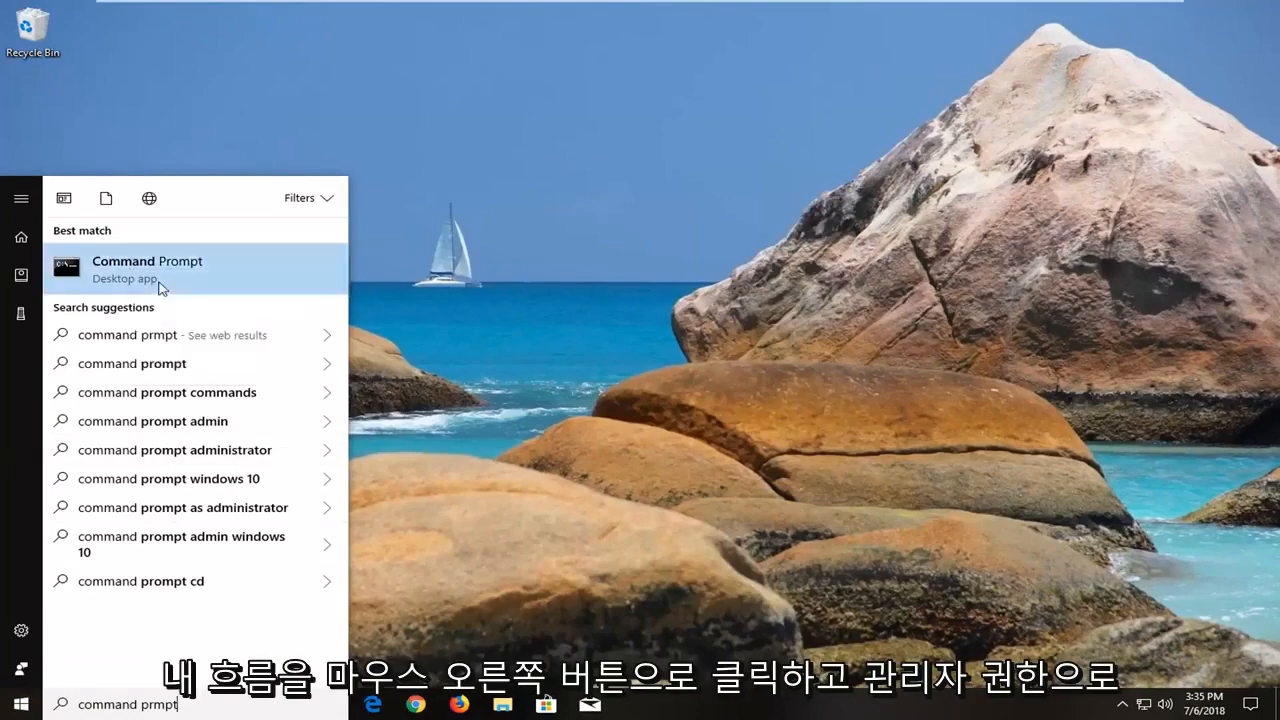
pyautogui.rightClick(148, 260)
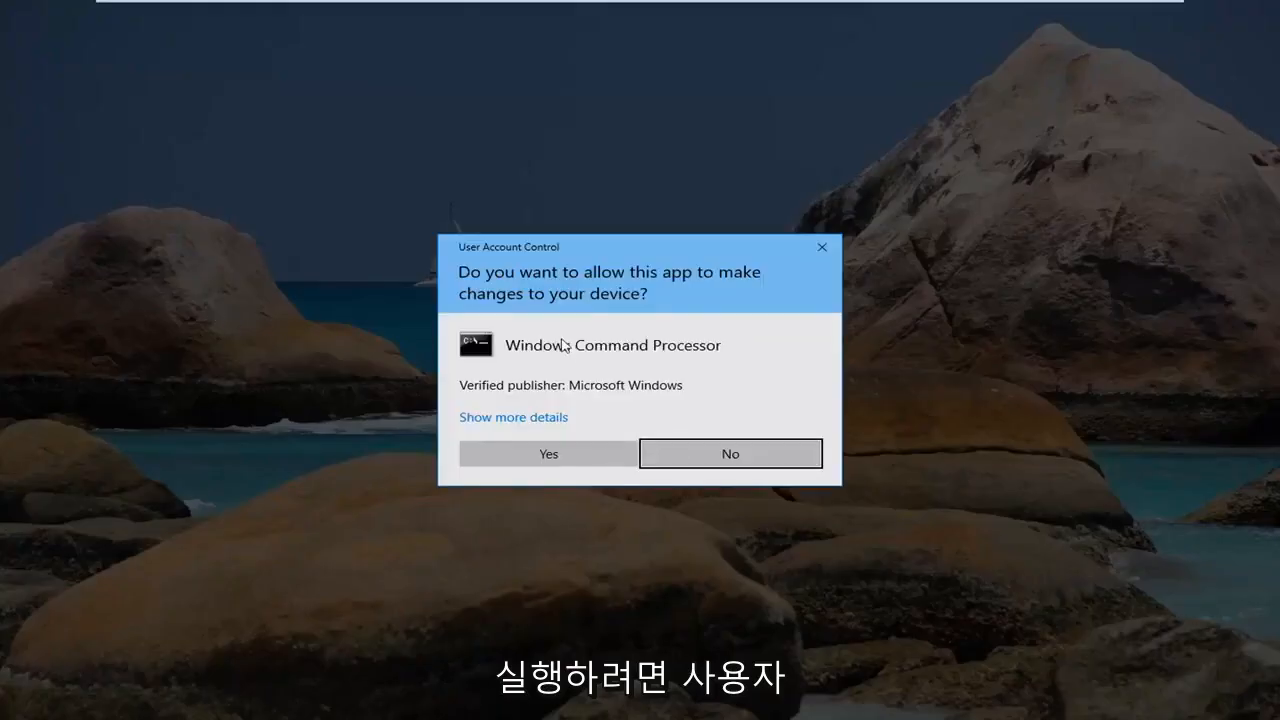
pyautogui.click(730, 452)
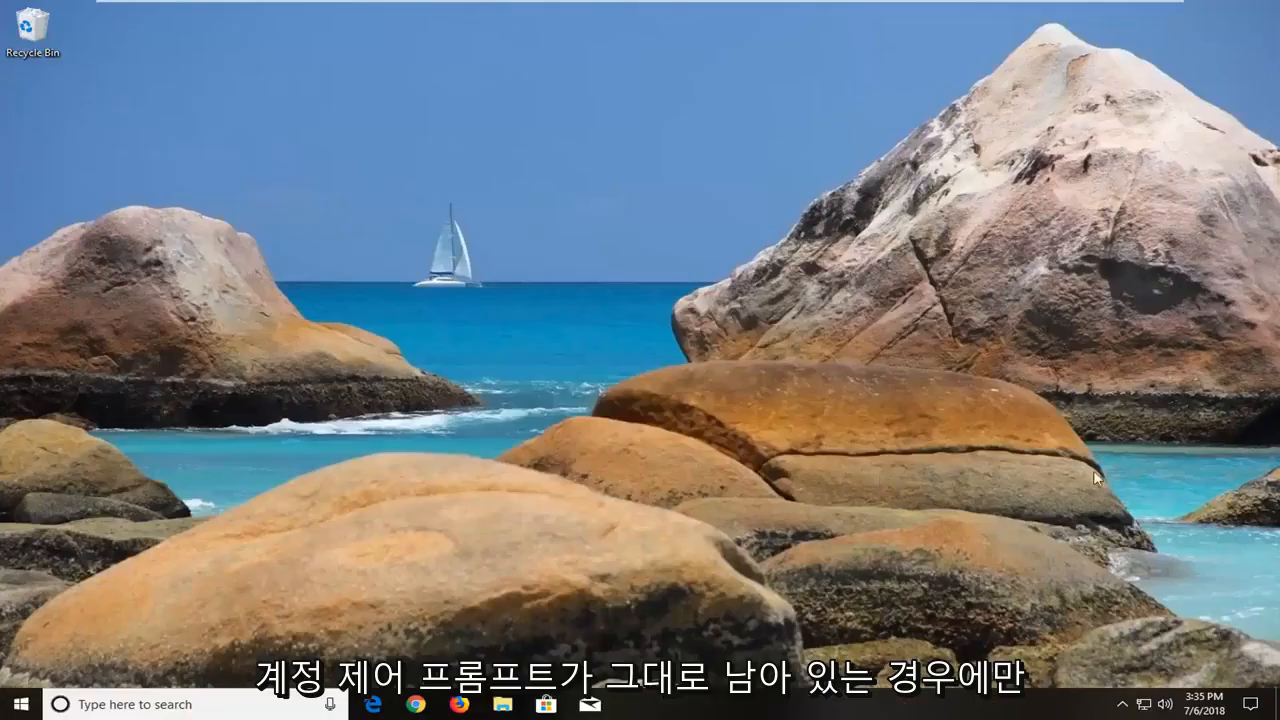
# Enlarge the admin console and run chkdsk /r C: on the system drive.
pyautogui.click(632, 704)
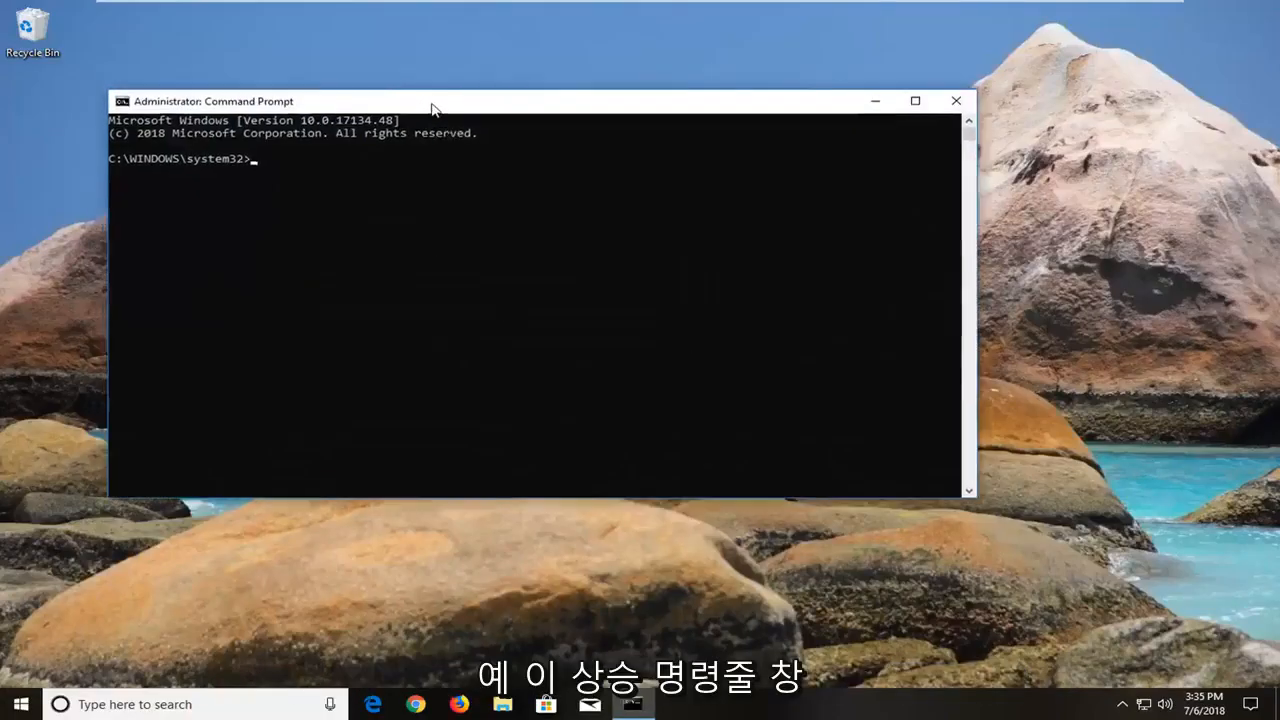
pyautogui.moveTo(432, 100); pyautogui.dragTo(502, 64)
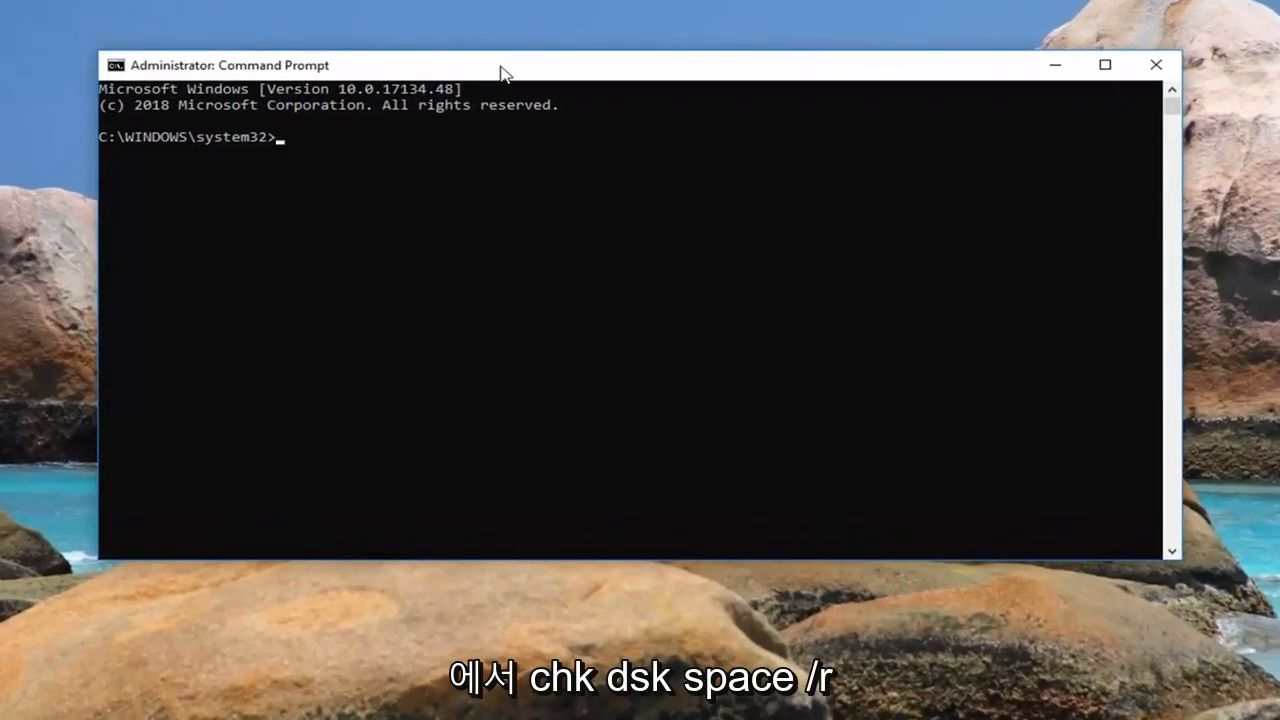
pyautogui.write('chkds')
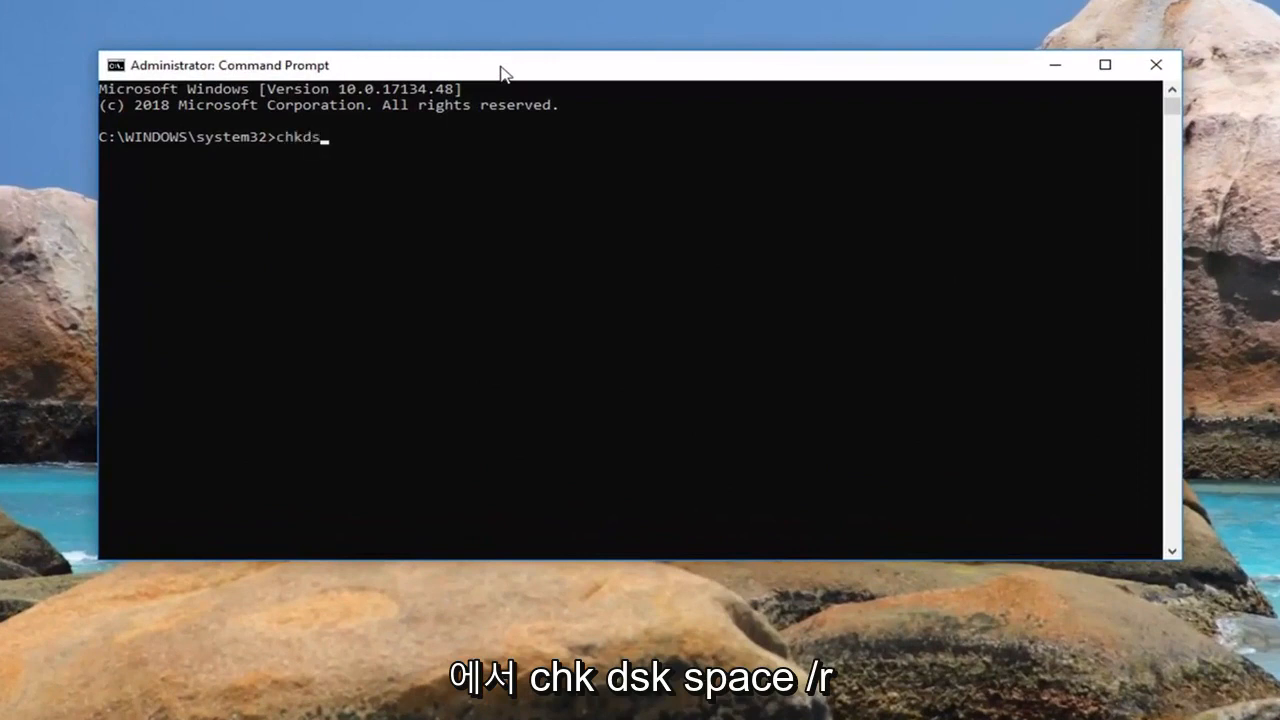
pyautogui.write('k /')
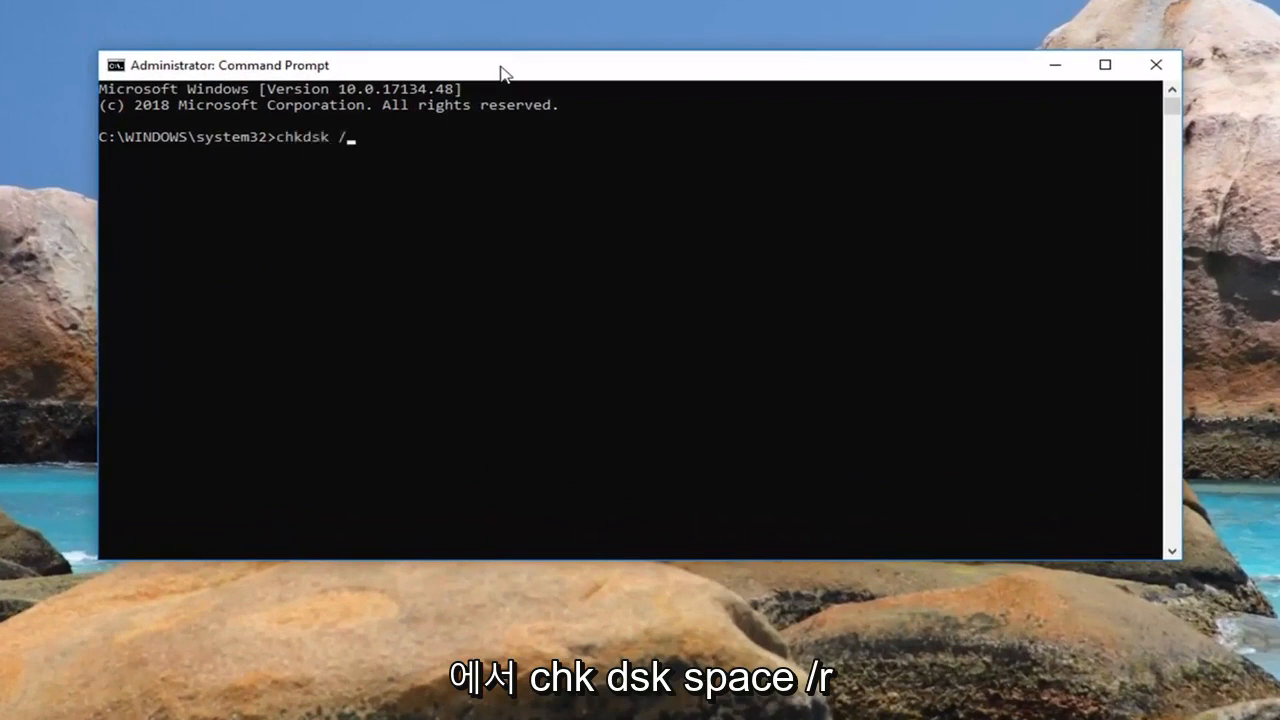
pyautogui.write('r')
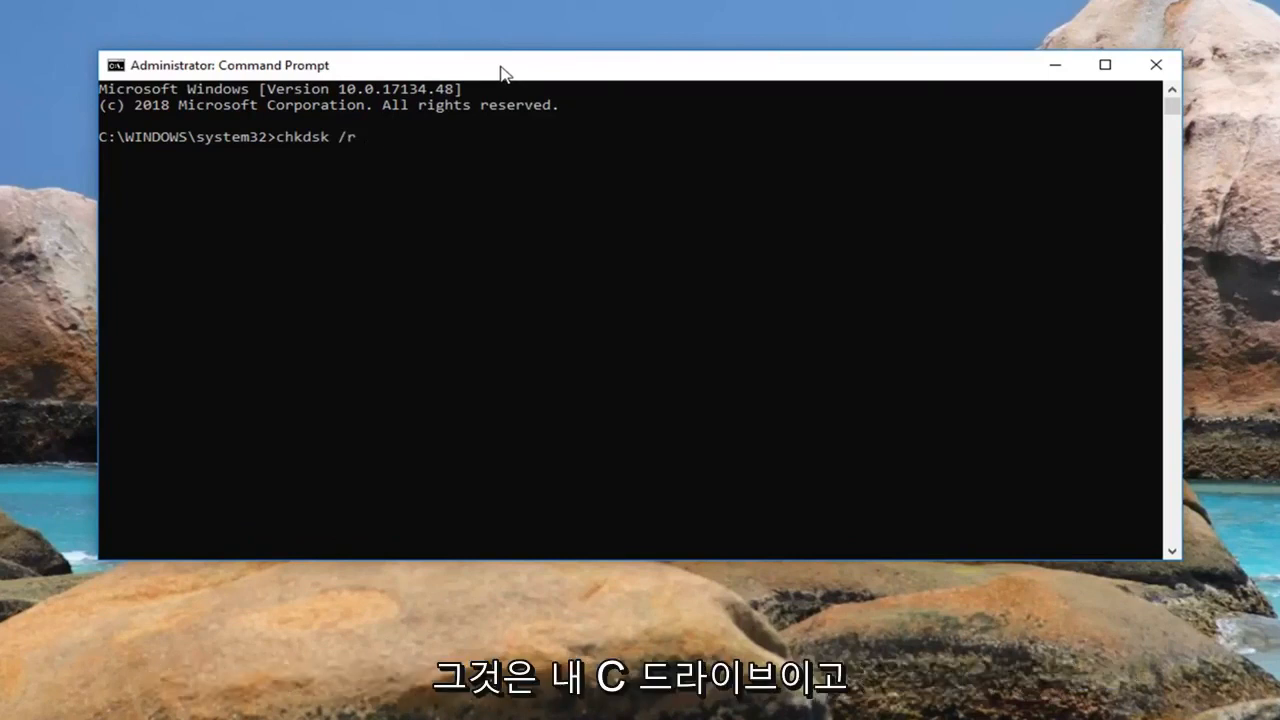
pyautogui.write('C:')
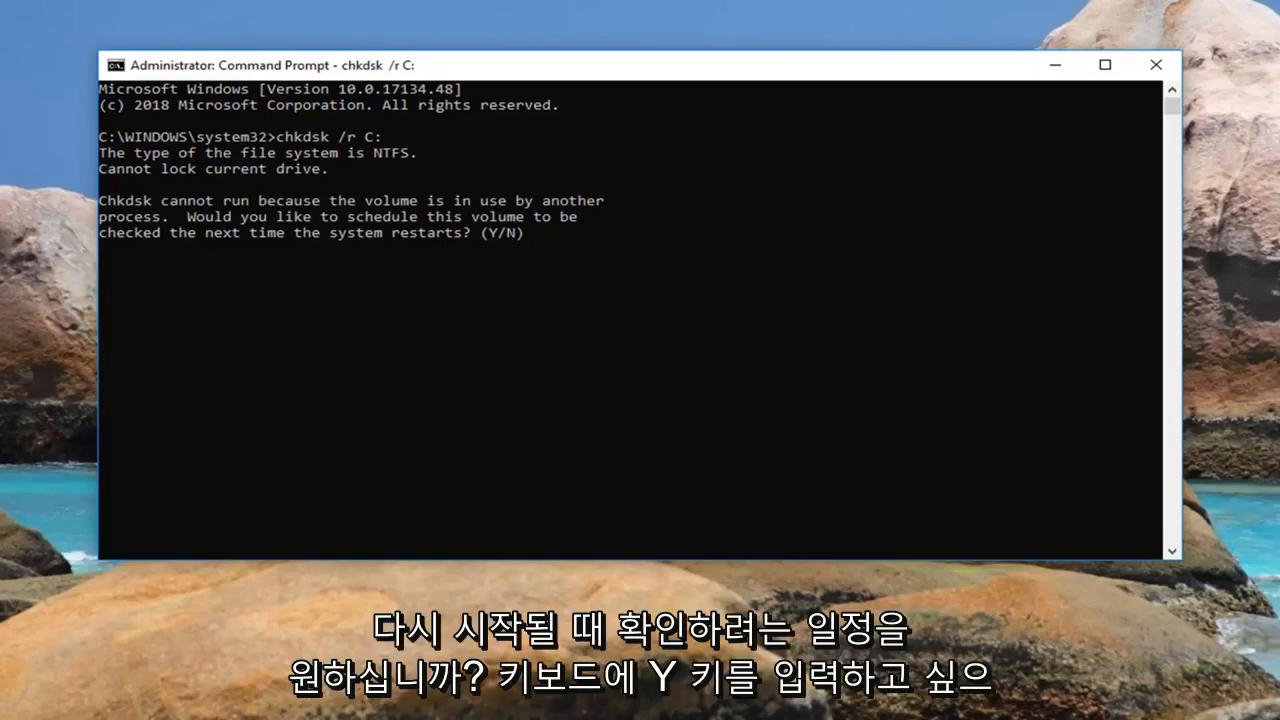
# Confirm with 'y' to schedule the C: check at restart and close the window.
pyautogui.click(590, 300)
pyautogui.write('y')
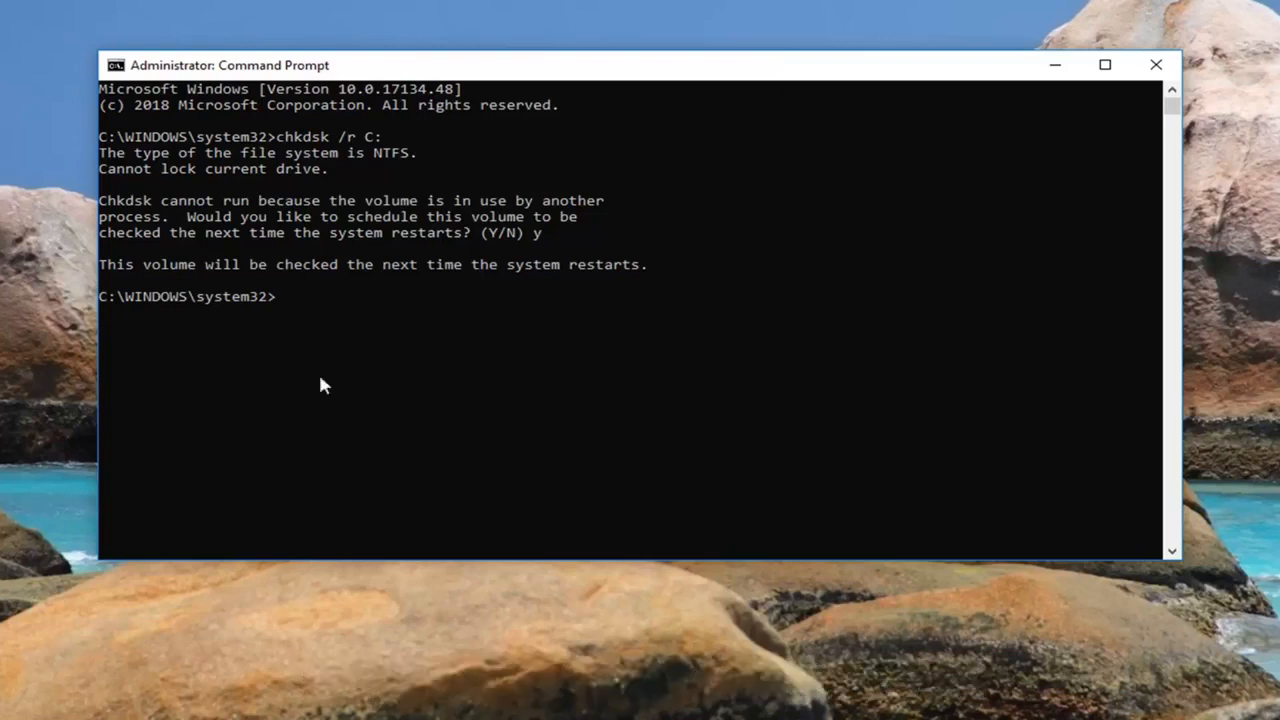
pyautogui.moveTo(770, 358)
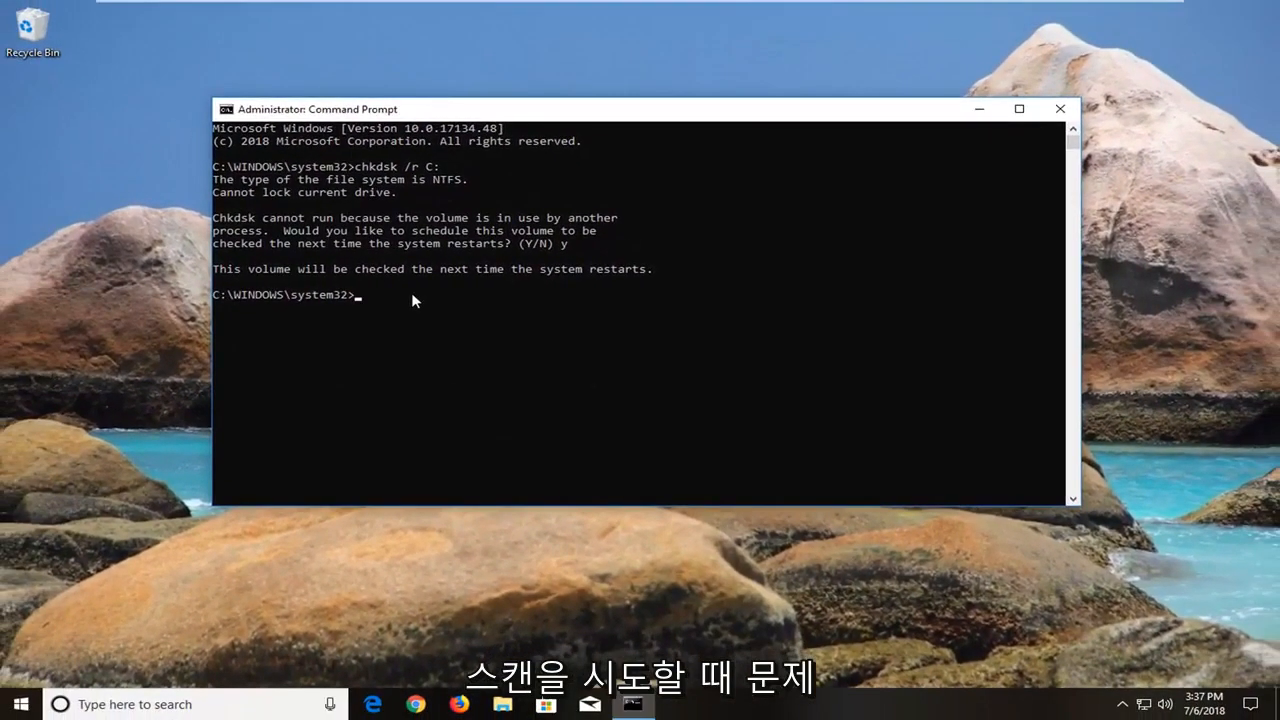
pyautogui.moveTo(1000, 164)
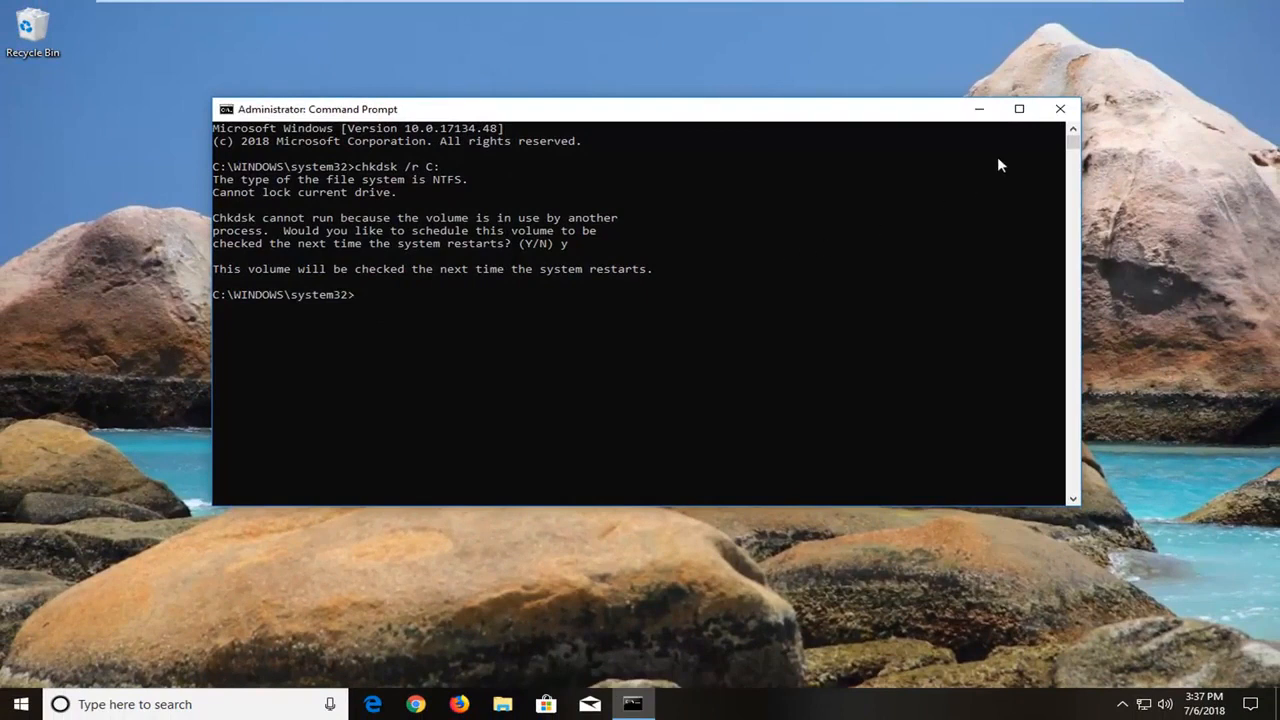
pyautogui.moveTo(1060, 108)
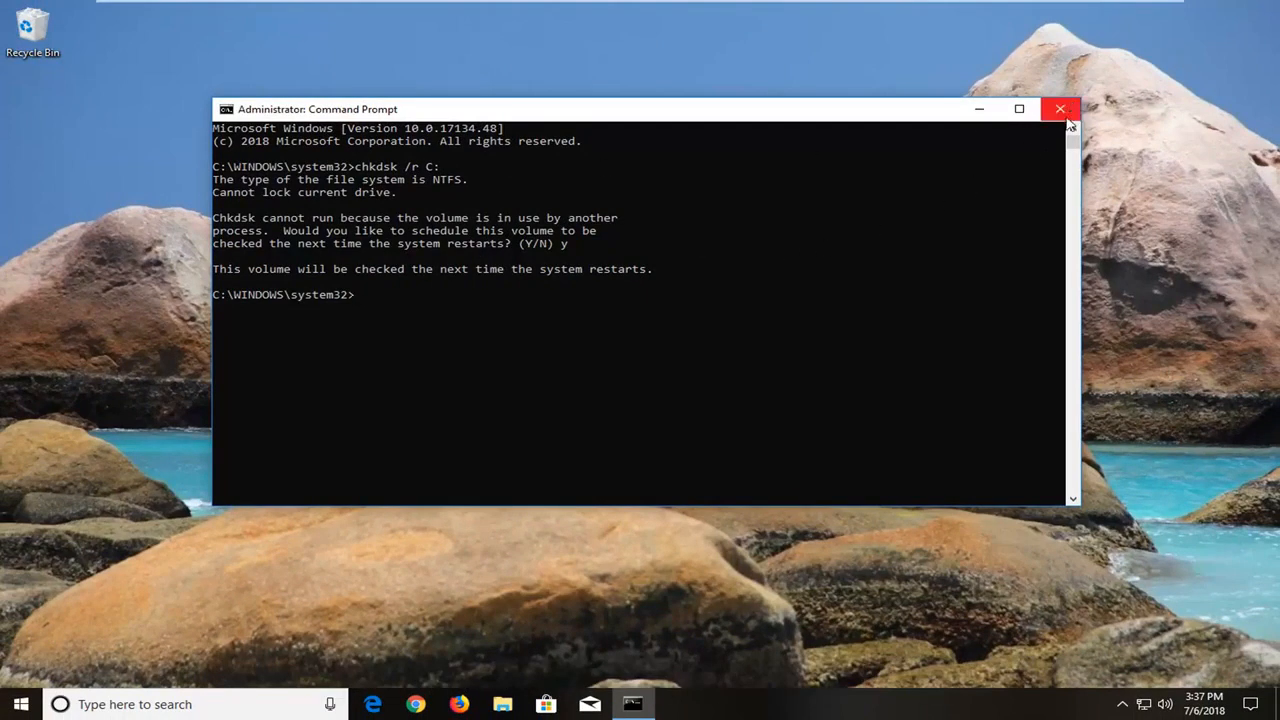
pyautogui.click(1060, 108)
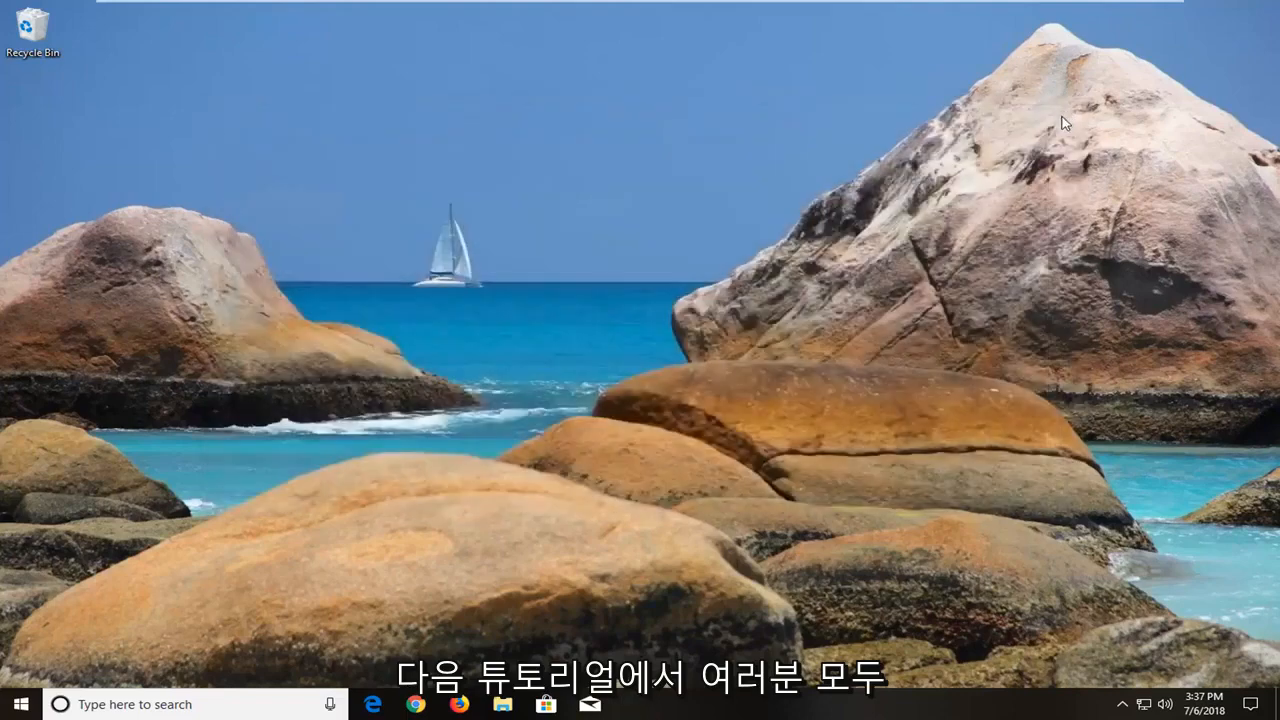